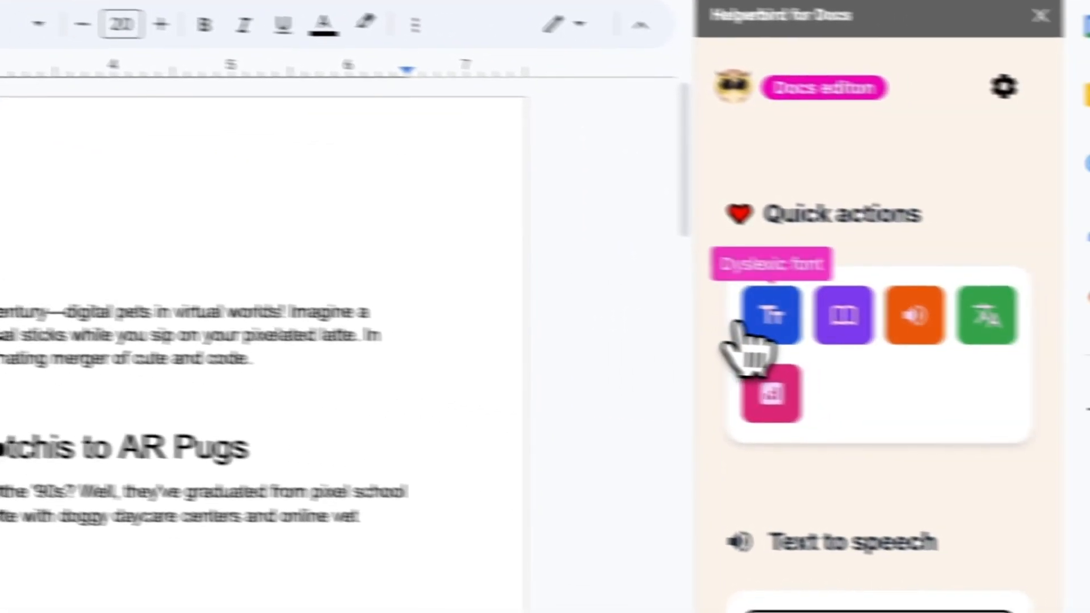
Apply Helperbird's Dyslexic font quick action to the document text.
click(768, 315)
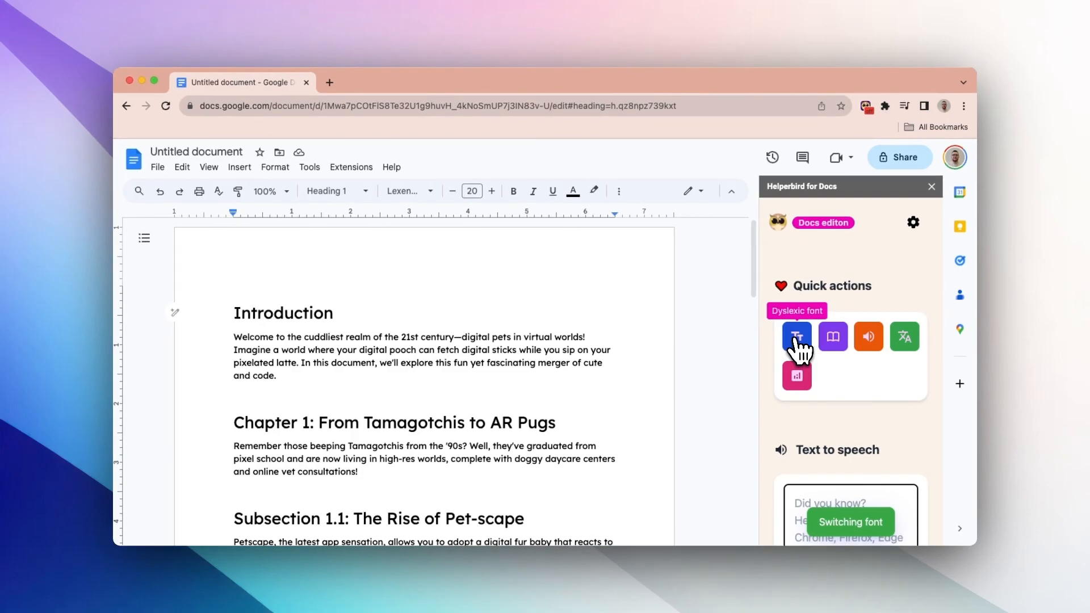
mouse_move(834, 336)
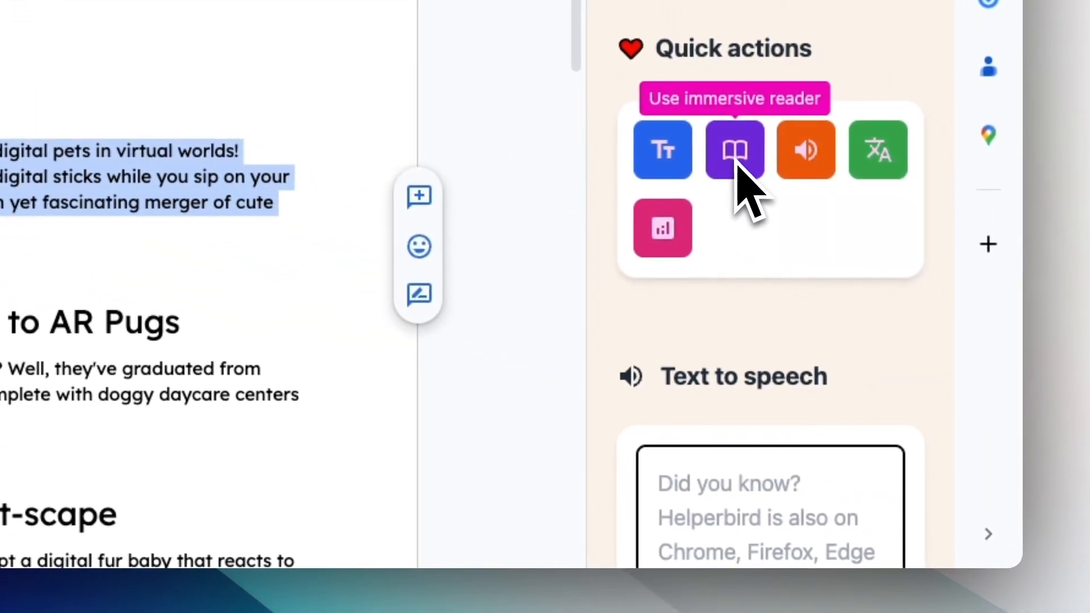
Play the selected intro paragraph in Helperbird's immersive reader, then pause playback.
click(734, 149)
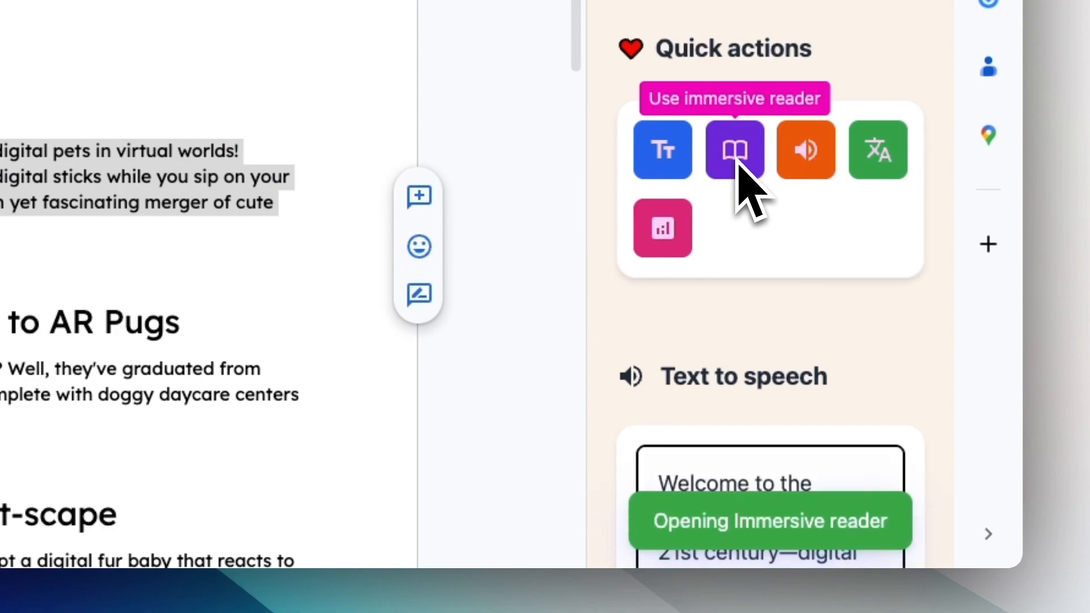
click(735, 150)
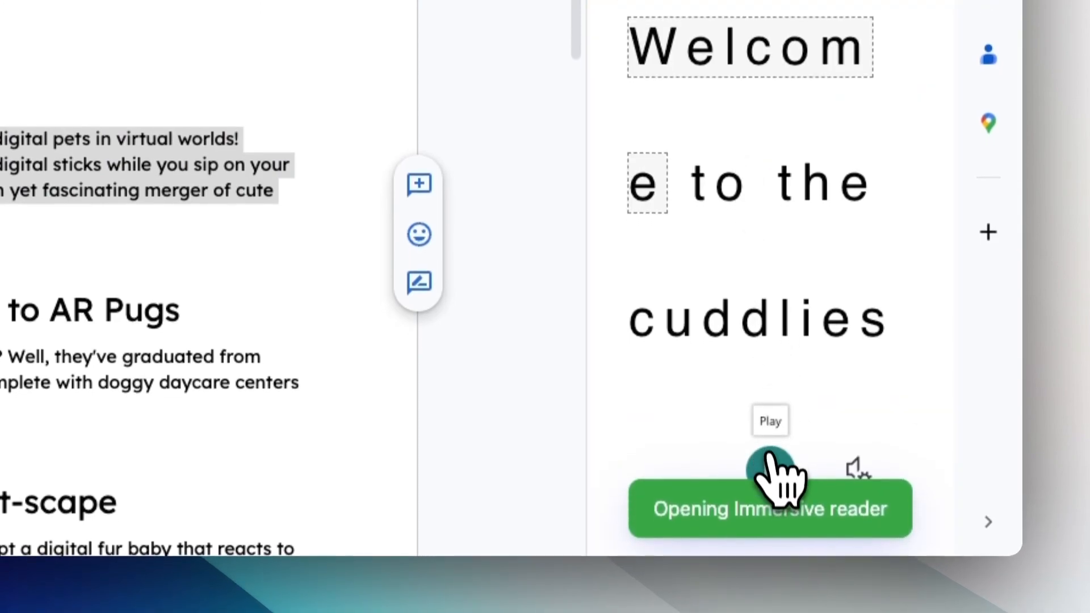
click(769, 467)
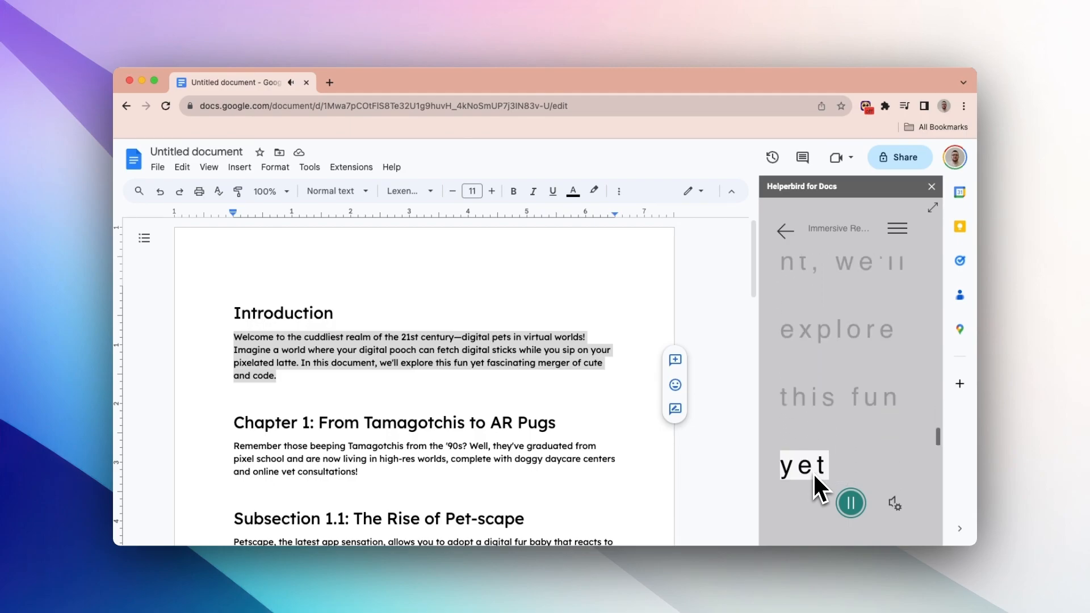
click(850, 502)
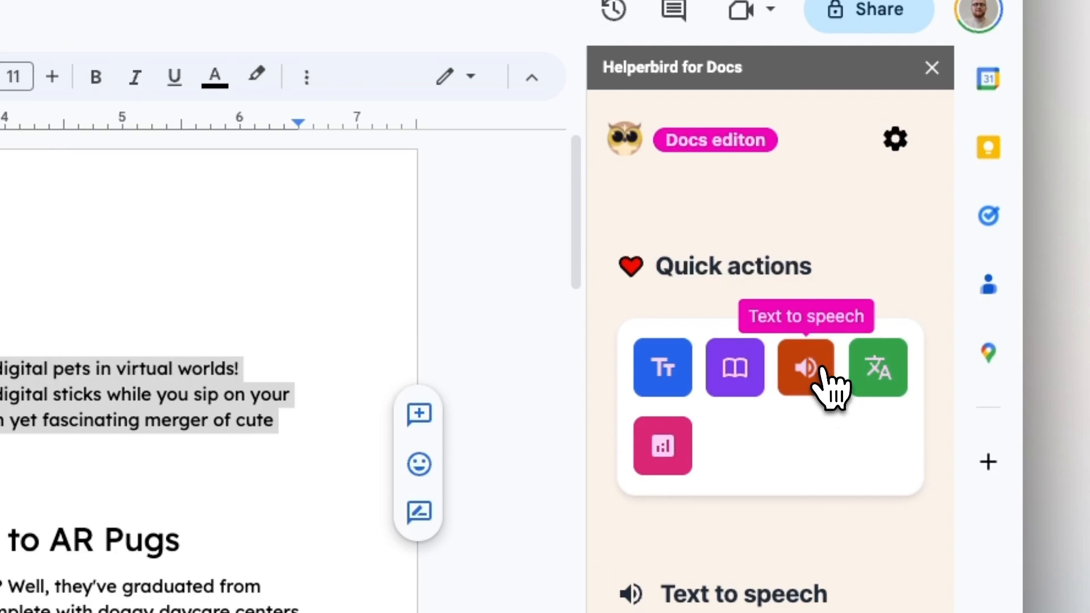
Read the introduction aloud with Helperbird text-to-speech, then pause it.
click(806, 367)
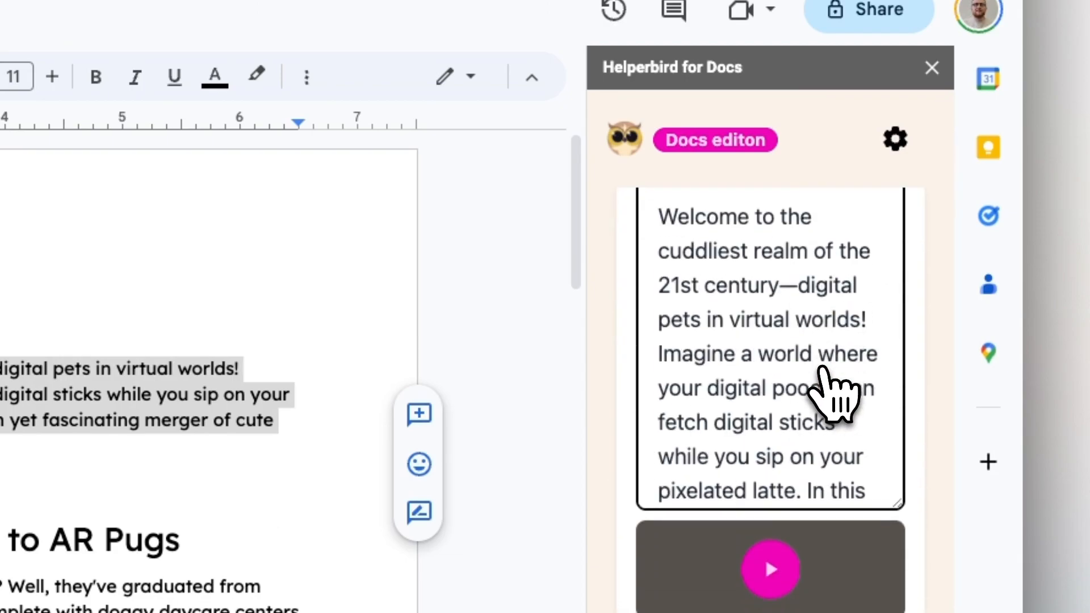
scroll(down, 3)
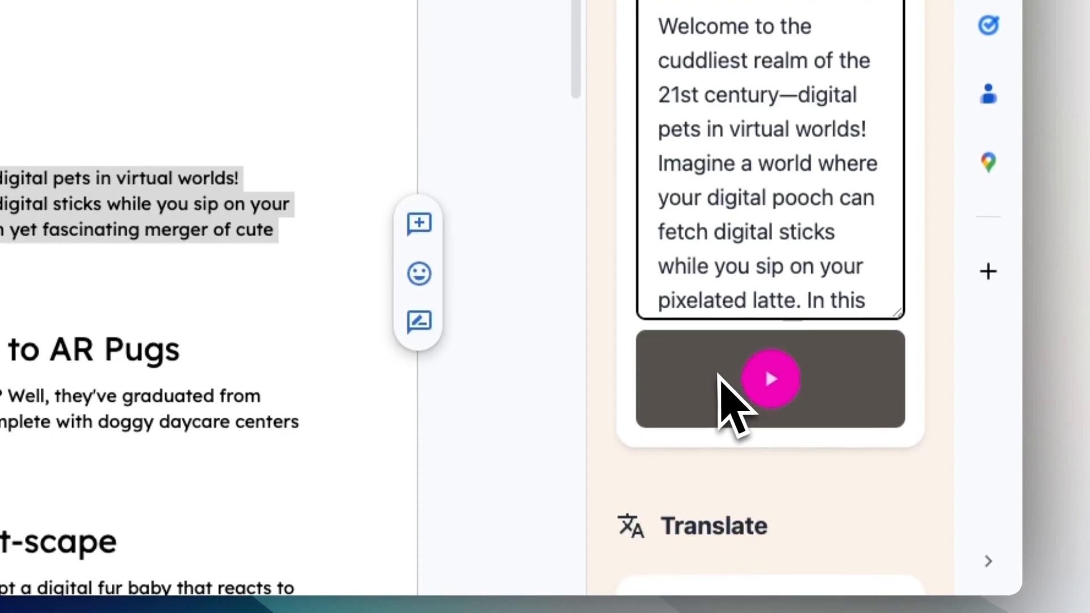
click(769, 379)
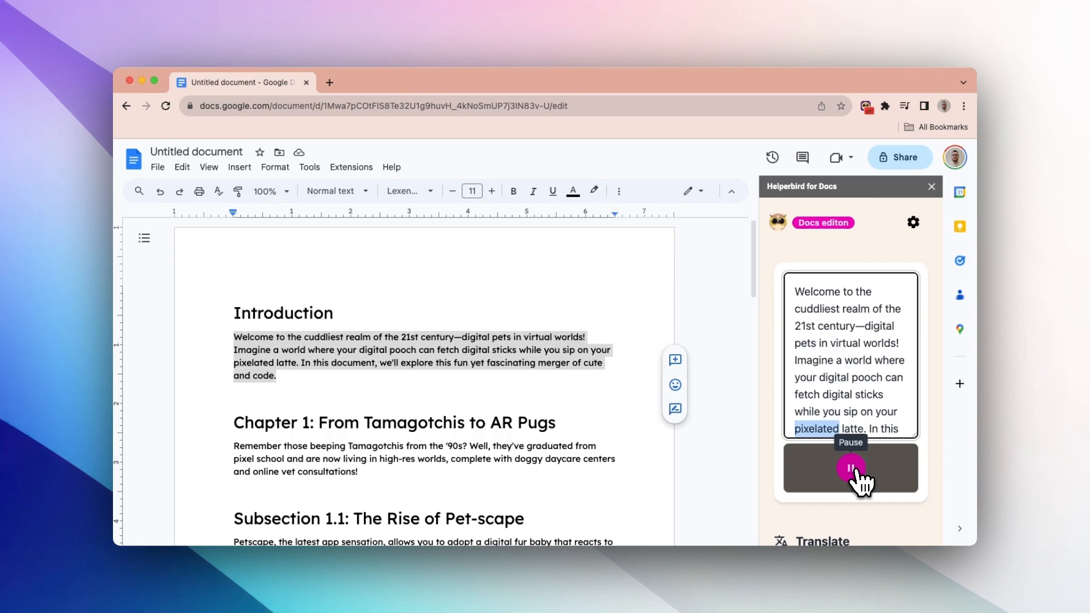
click(851, 468)
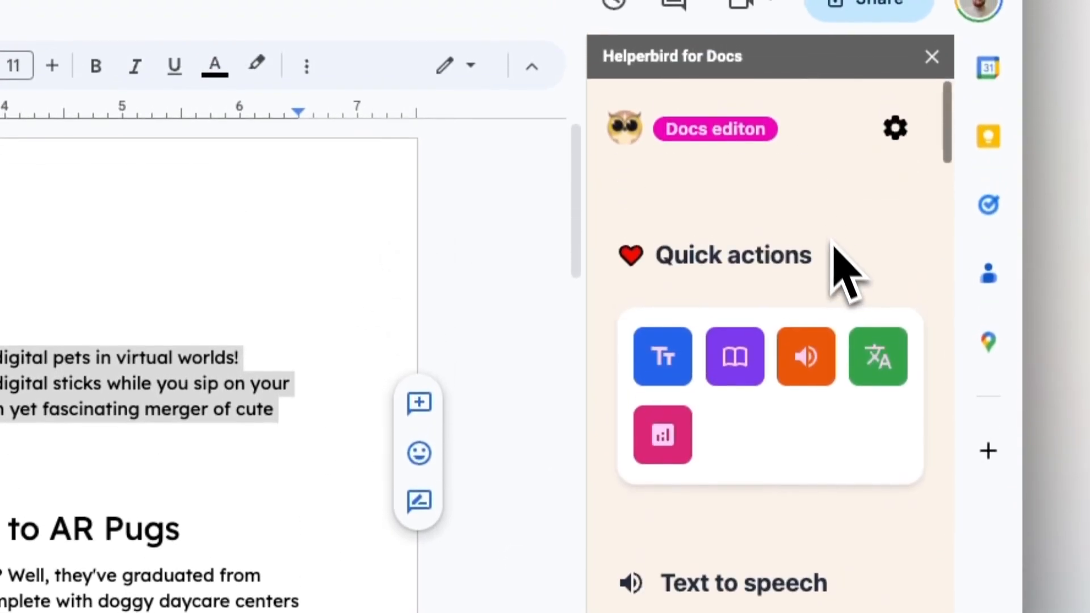
Translate the introduction paragraph into Portuguese via Helperbird's Translate section.
click(878, 355)
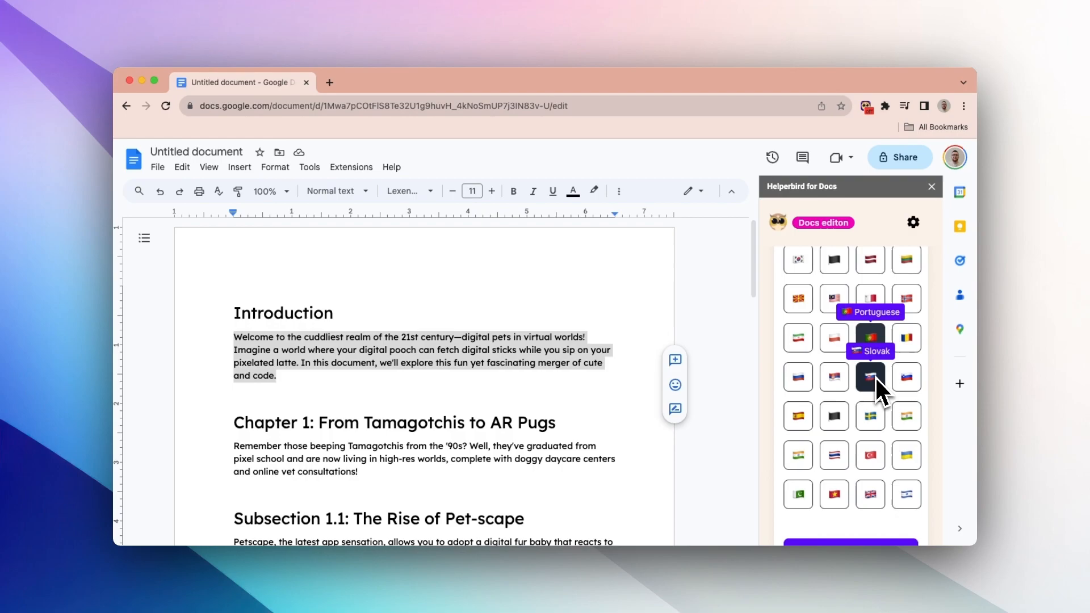
scroll(down, 3)
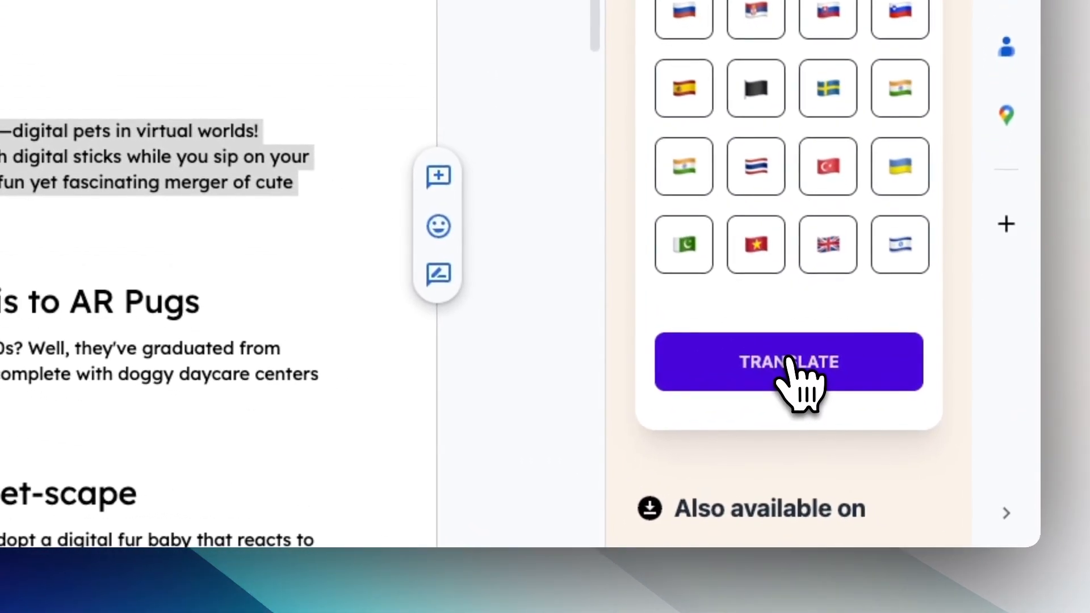
click(788, 361)
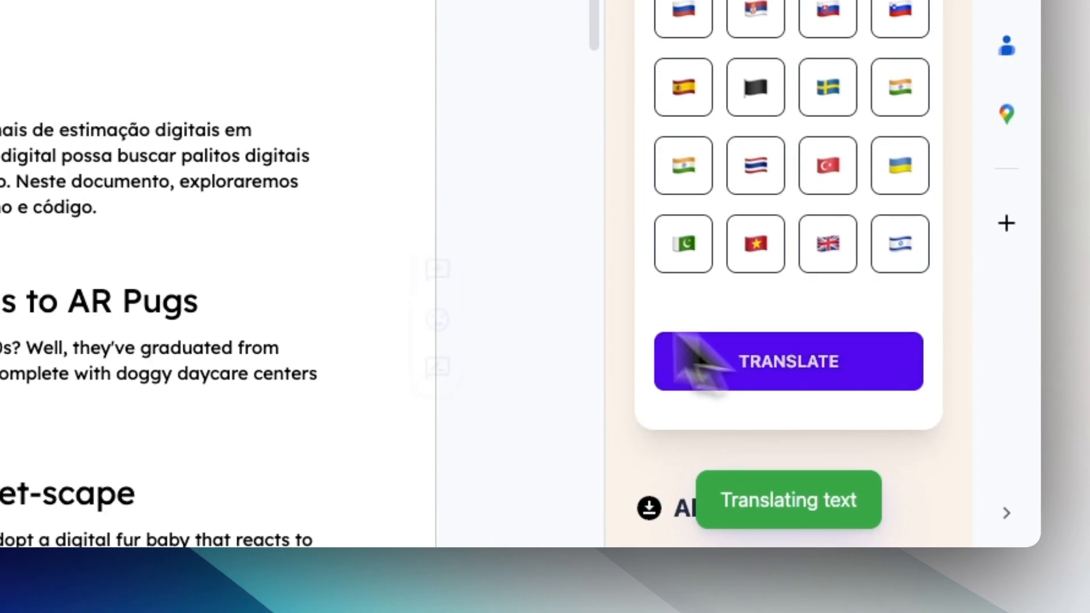
Translate the Chapter 1 heading into Vietnamese and the Introduction heading into Slovenian.
click(788, 361)
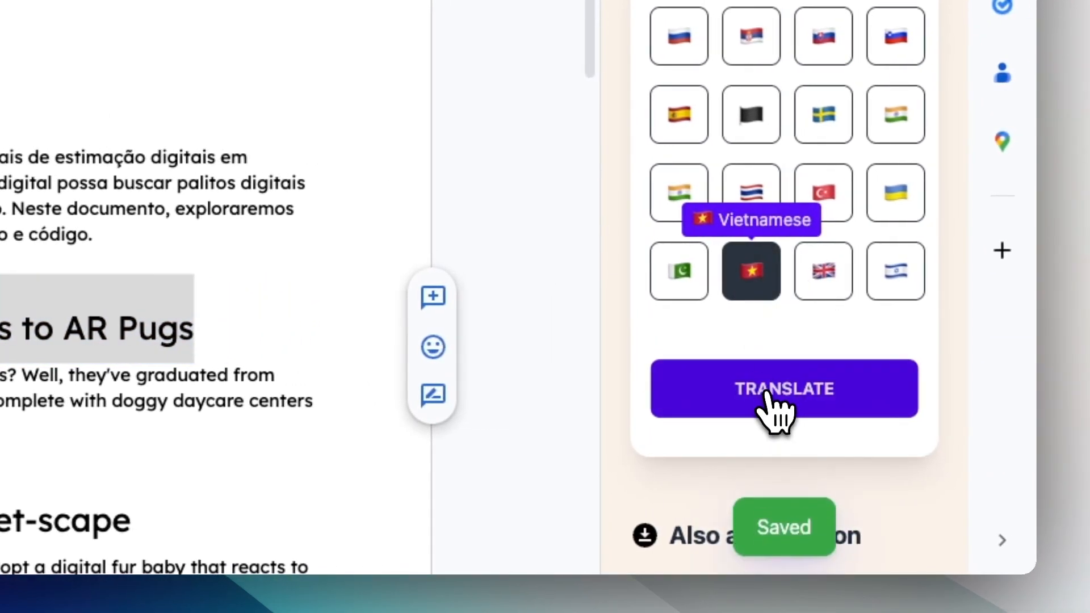
click(783, 388)
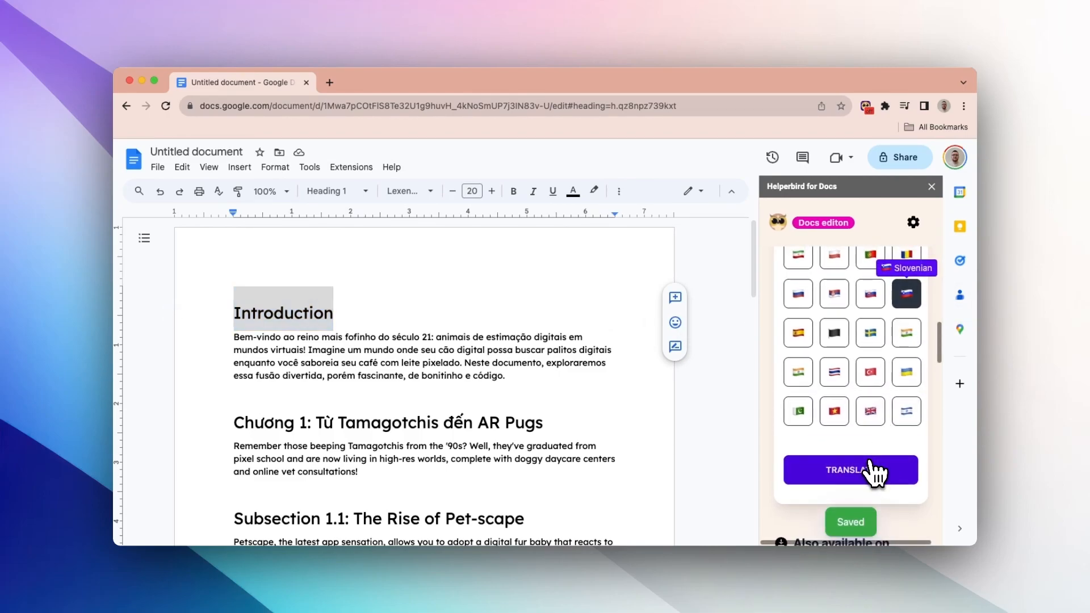
click(849, 470)
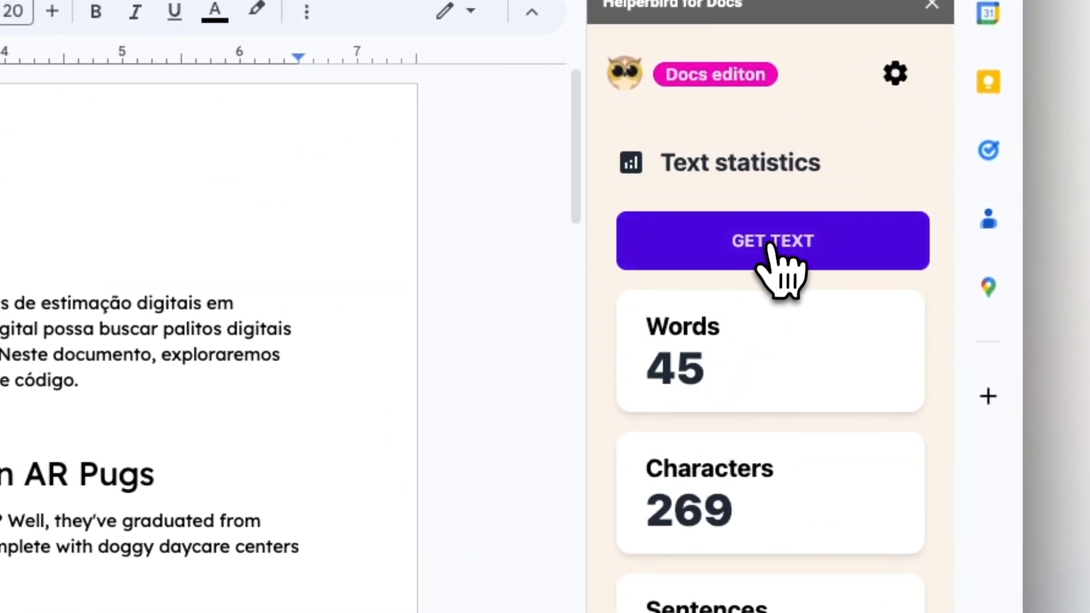
Get text statistics showing 289 words, 1859 characters, 23 sentences and reading times.
click(773, 241)
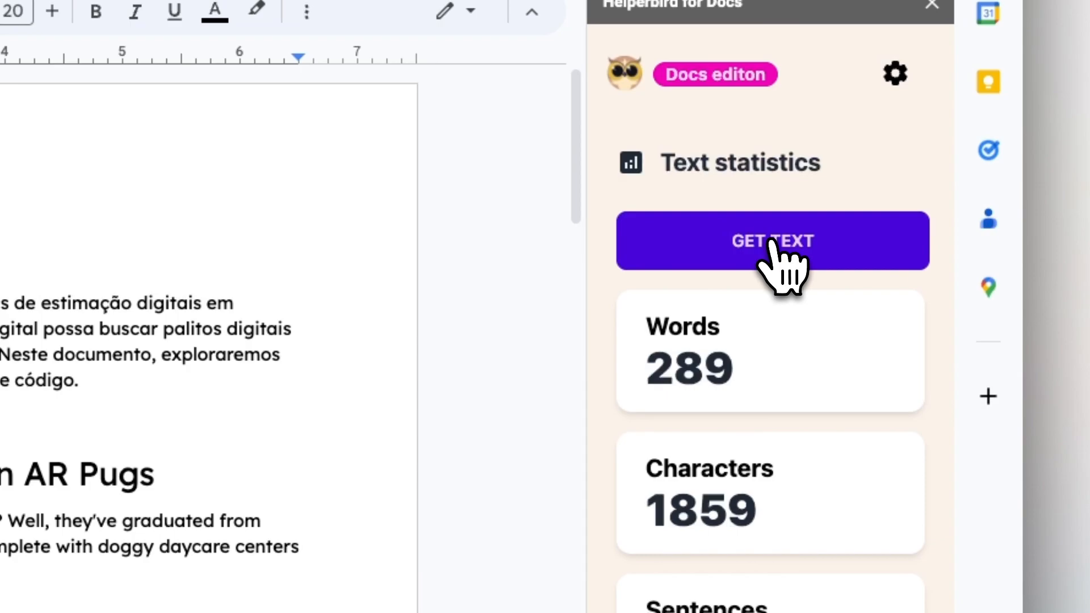
click(772, 240)
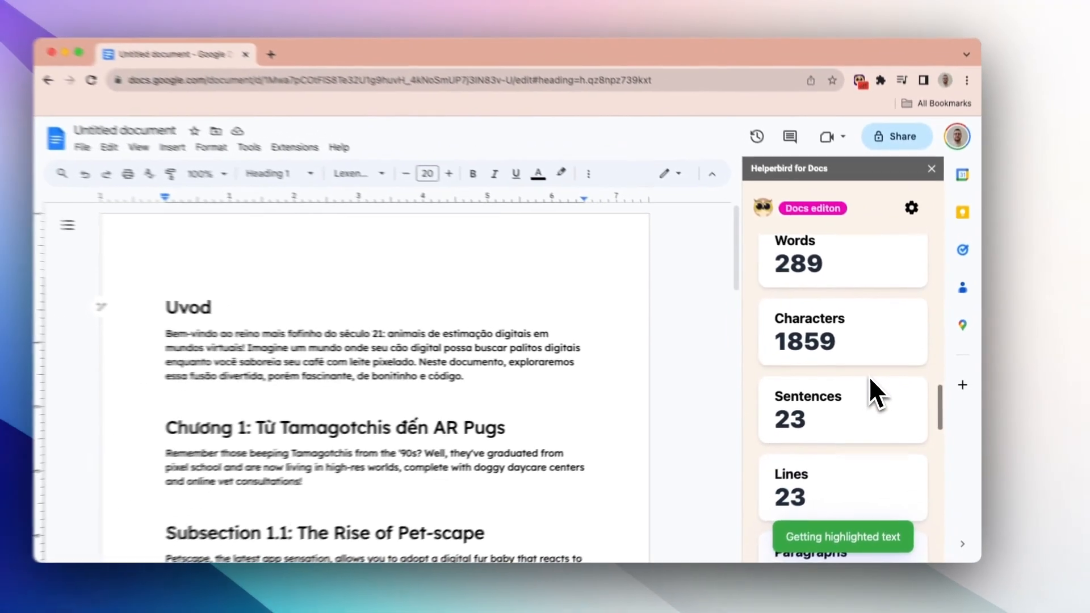
scroll(down, 3)
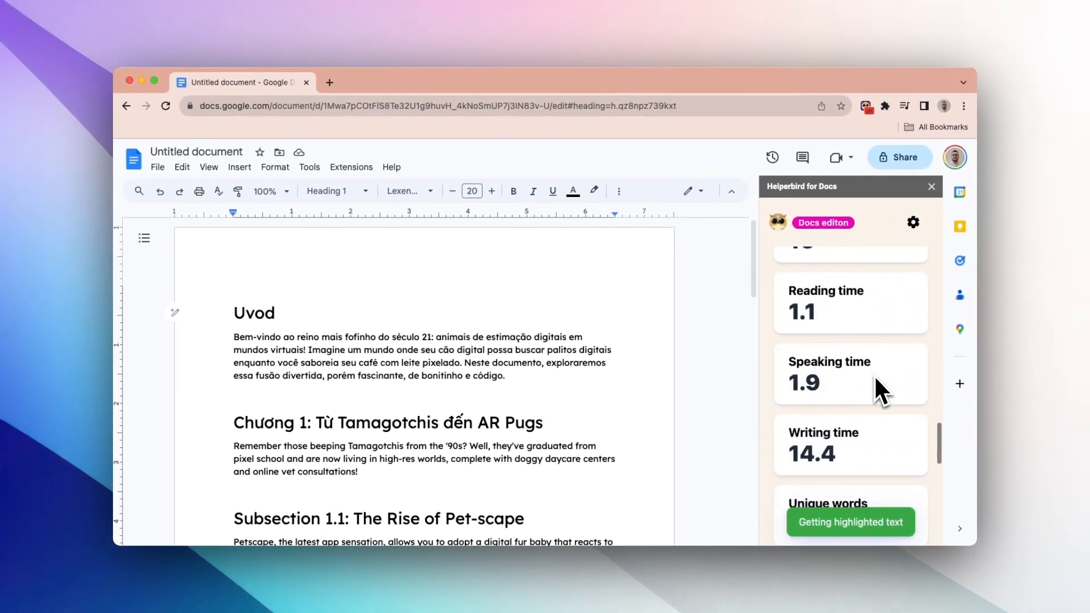